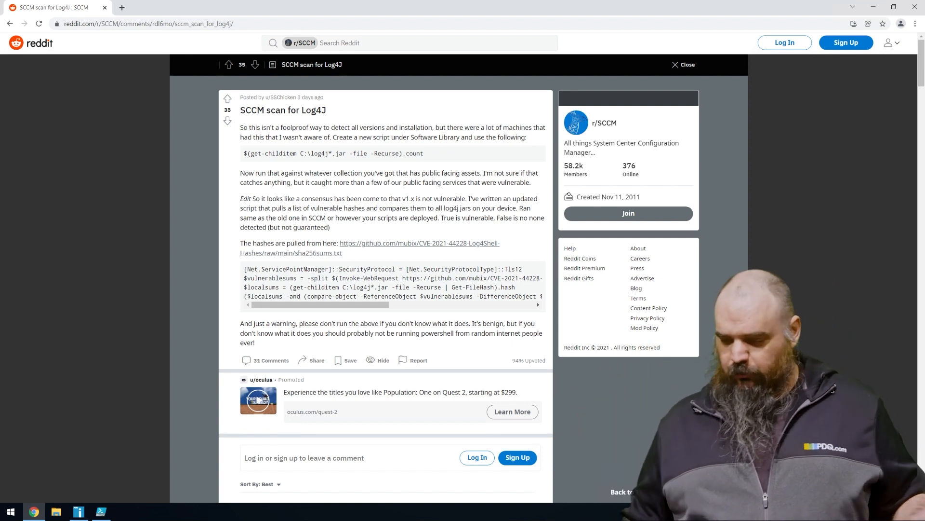
pyautogui.moveTo(107, 150)
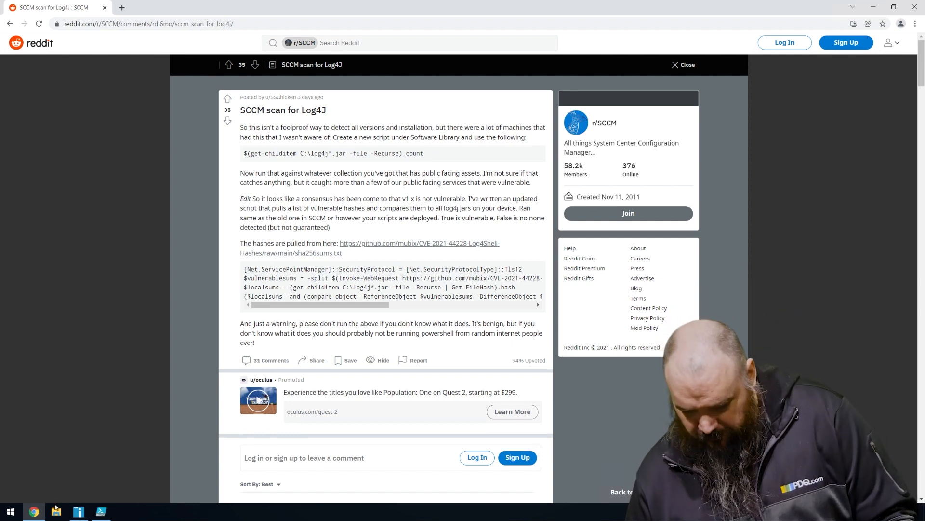
# Step: Bring up the Untitled1.ps1 Log4j hash-check script in PowerShell ISE
pyautogui.click(101, 511)
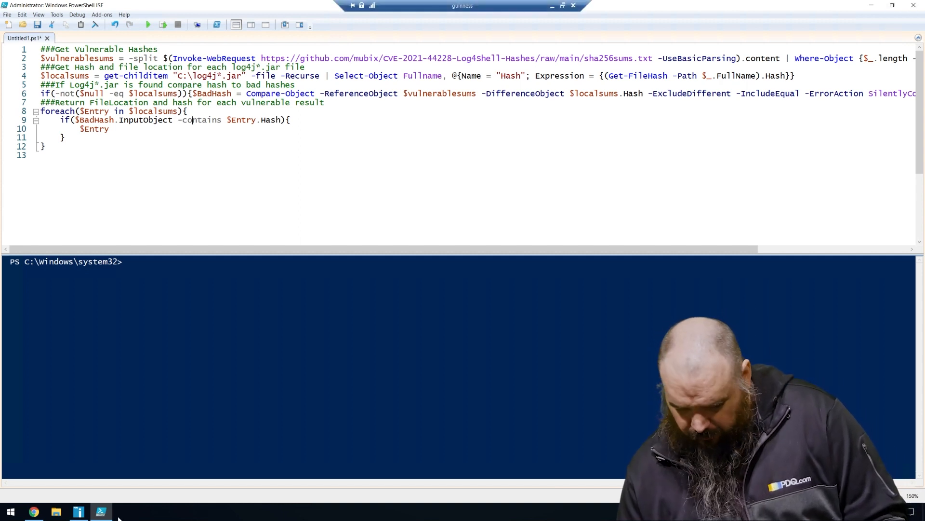
# Step: Open the New Log4j scanner profile, run it as Local System, and edit its PowerShell scanner
pyautogui.click(78, 511)
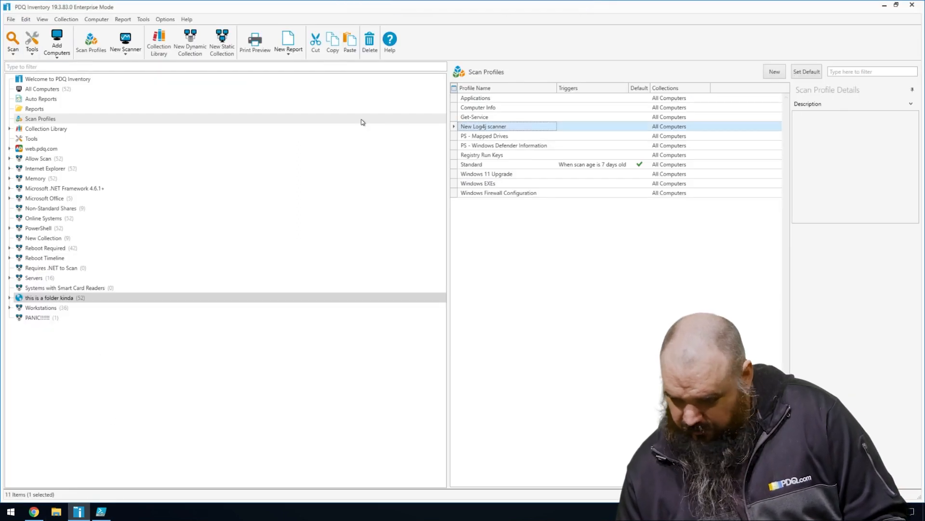
pyautogui.doubleClick(483, 127)
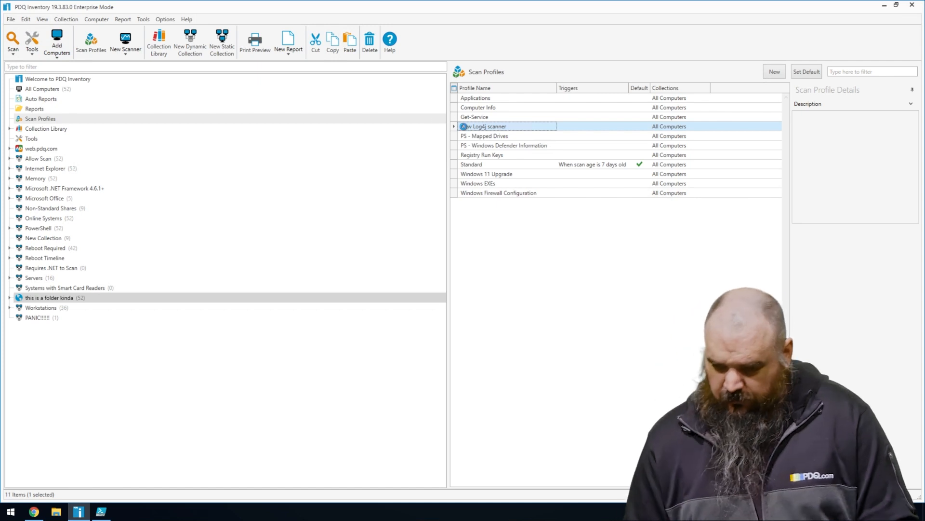
pyautogui.doubleClick(484, 126)
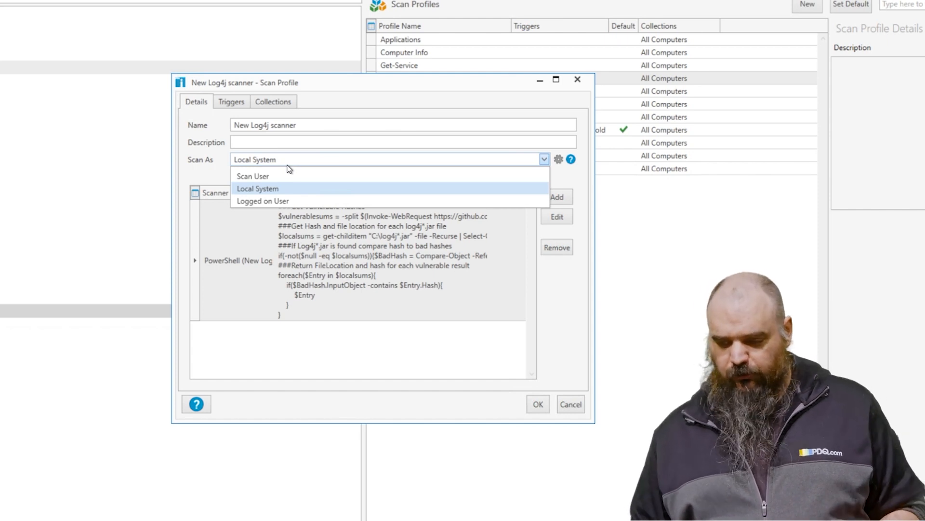
pyautogui.click(258, 188)
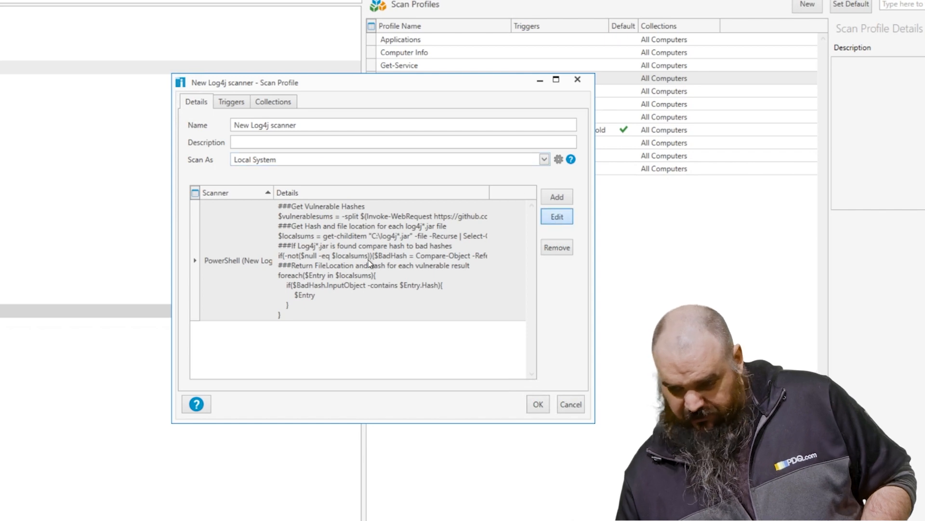
pyautogui.click(555, 216)
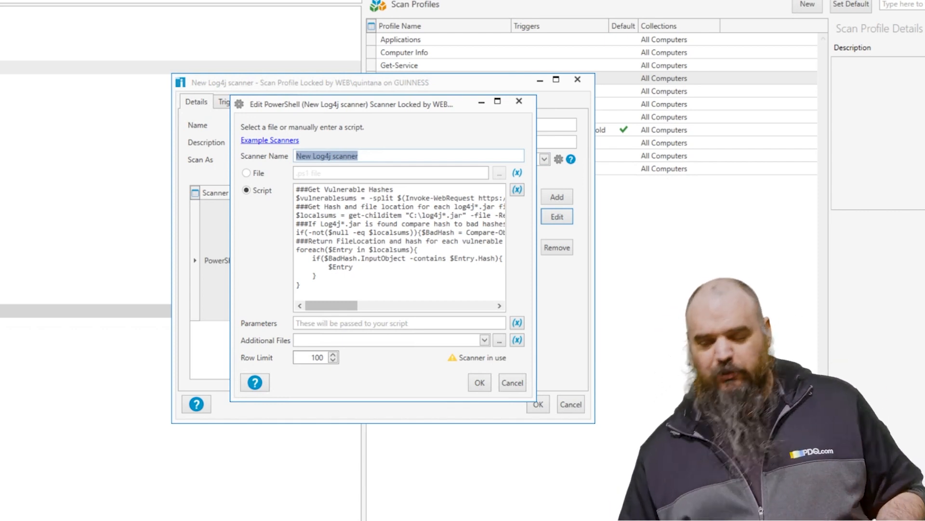
# Step: Toggle the scanner between File and Script, leaving the inline Log4j script in place
pyautogui.click(246, 173)
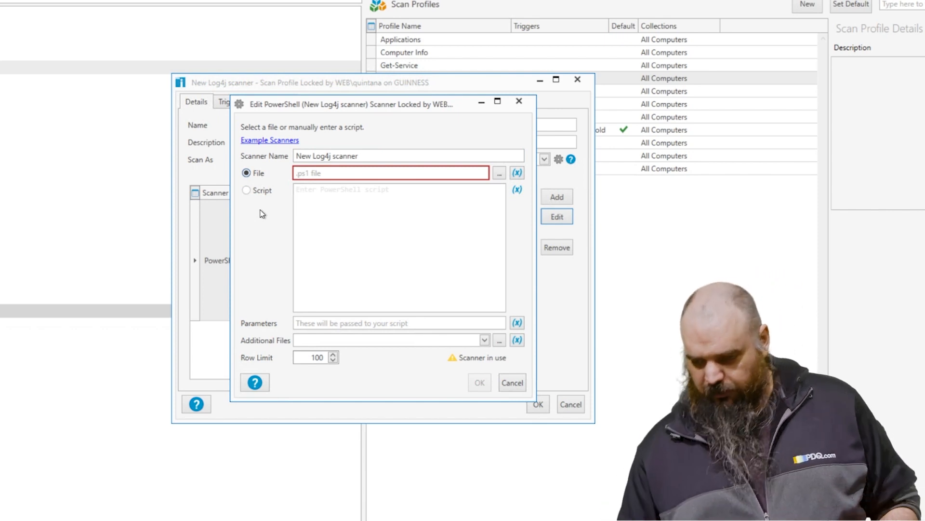
pyautogui.click(247, 190)
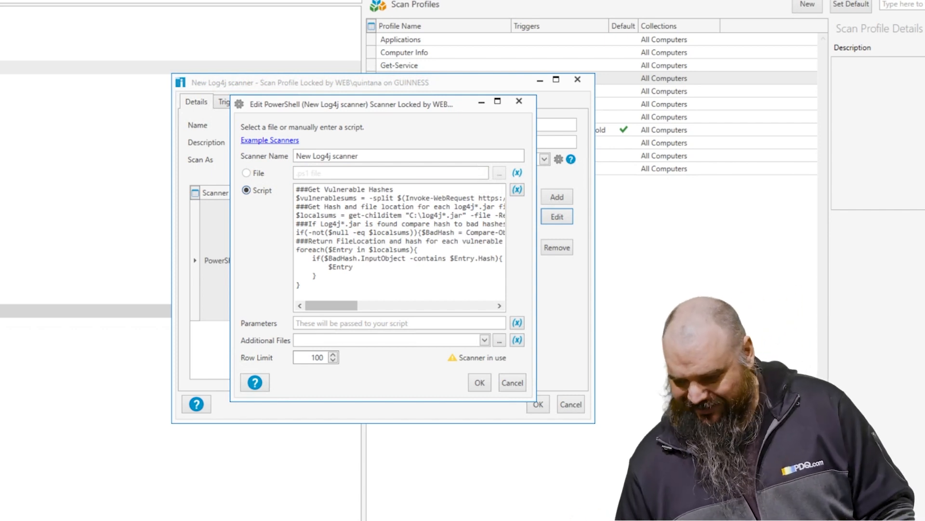
pyautogui.moveTo(457, 389)
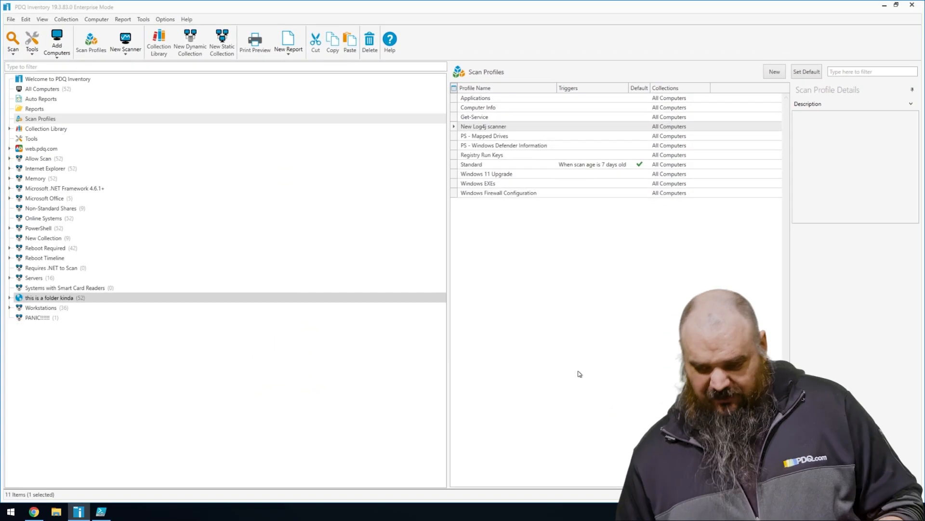
# Step: Review the PANIC!!!!!! collection's PowerShell FullName Matches Pattern * filter, then close it
pyautogui.click(483, 126)
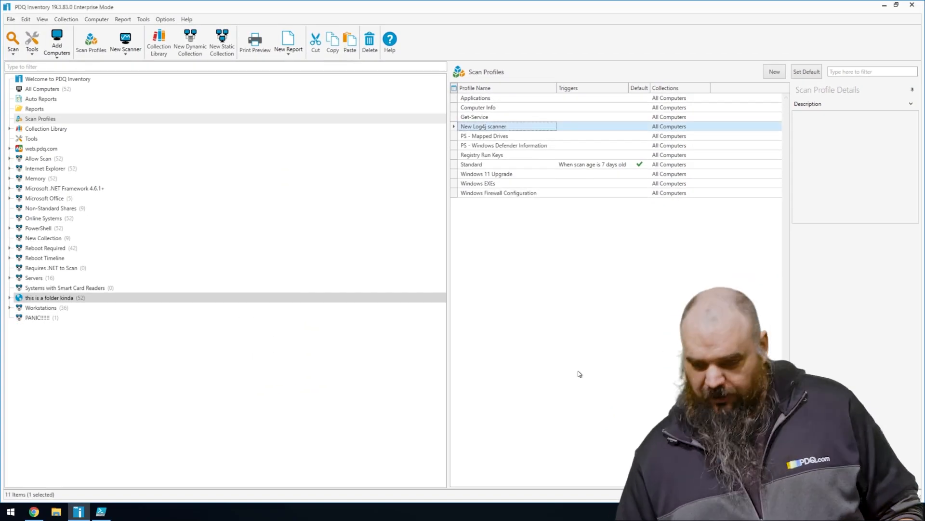
pyautogui.moveTo(65, 100)
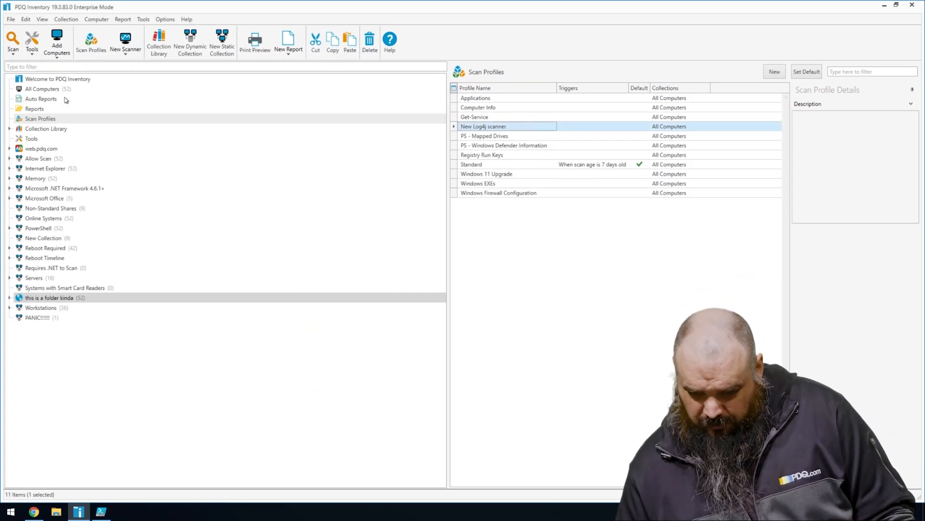
pyautogui.doubleClick(37, 317)
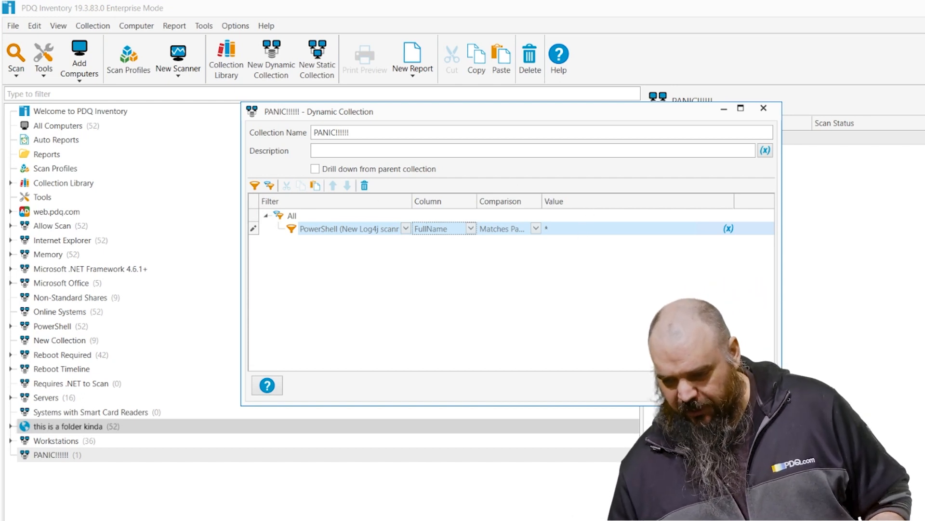
pyautogui.click(629, 229)
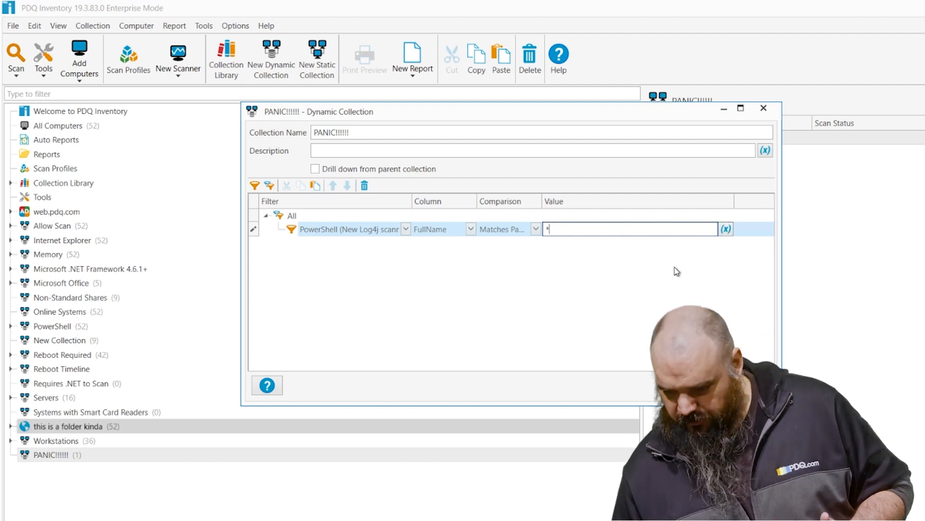
pyautogui.click(763, 108)
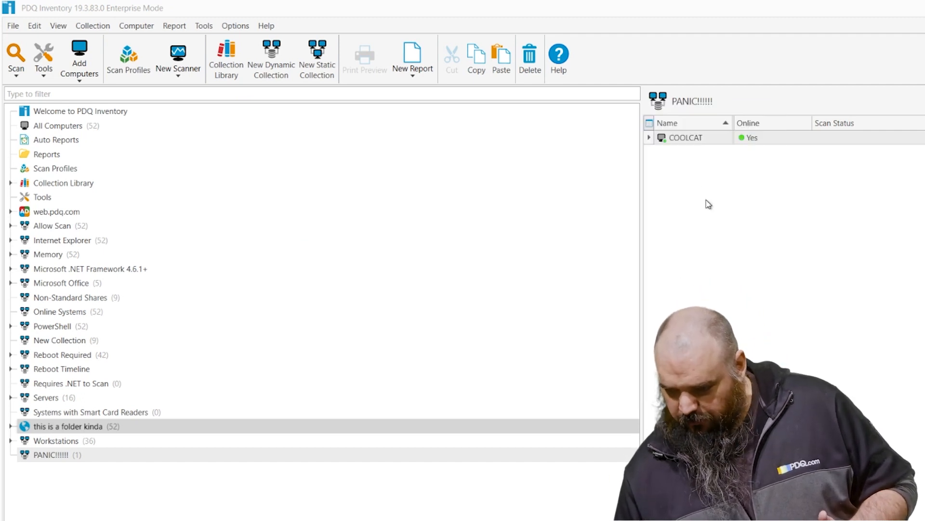
pyautogui.click(686, 137)
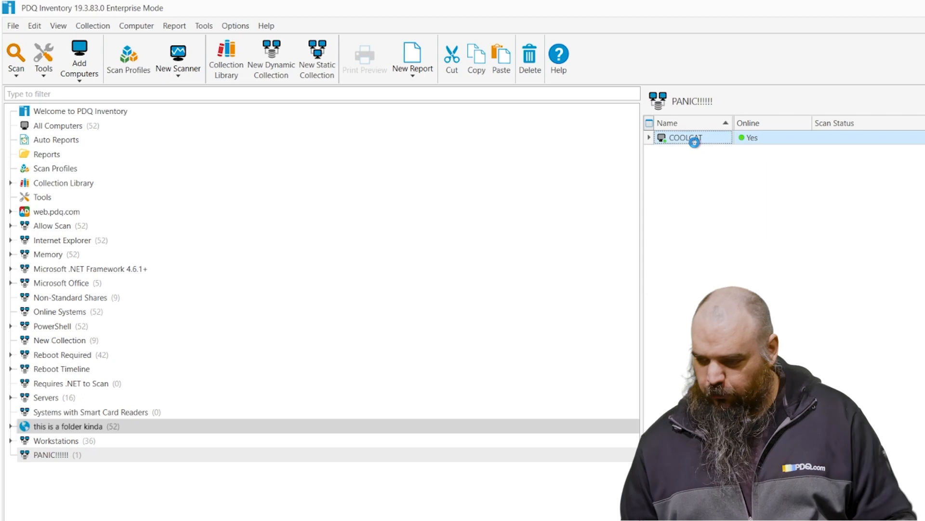
pyautogui.doubleClick(684, 137)
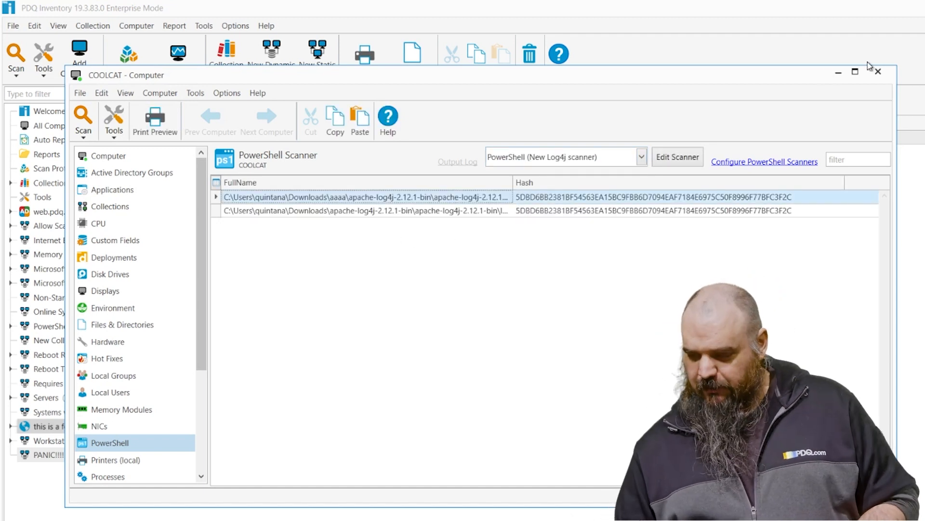
pyautogui.moveTo(434, 248)
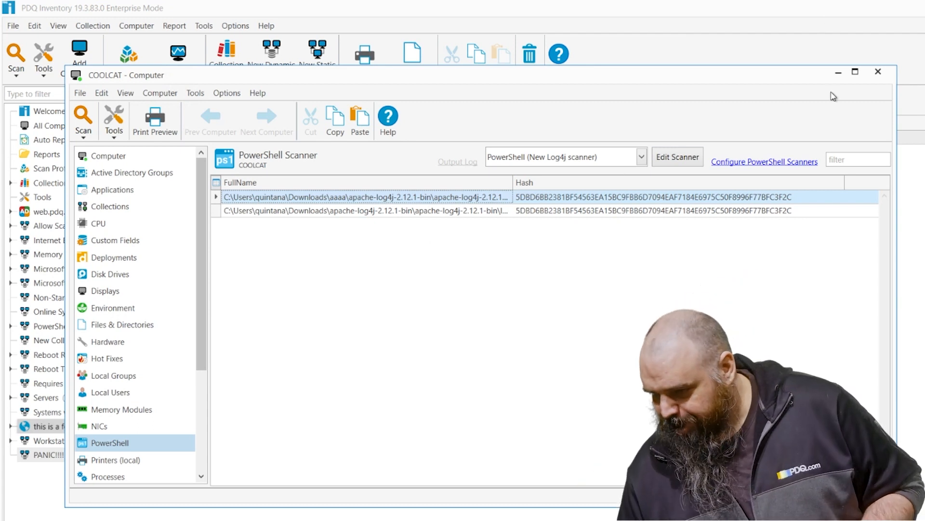
pyautogui.click(879, 71)
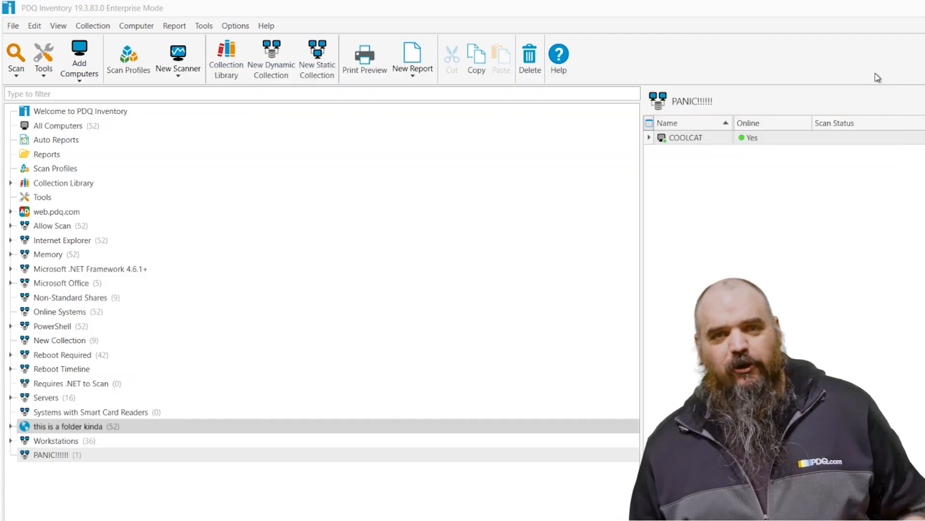
pyautogui.click(688, 137)
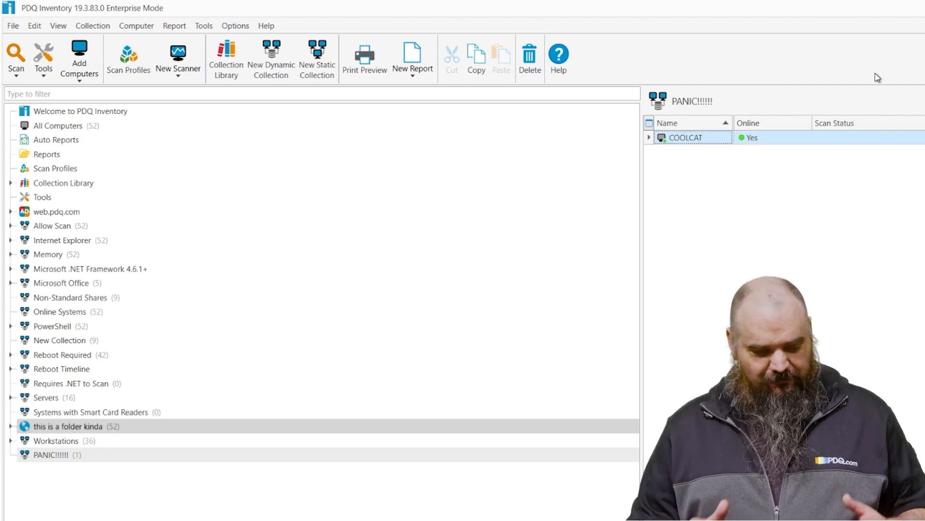